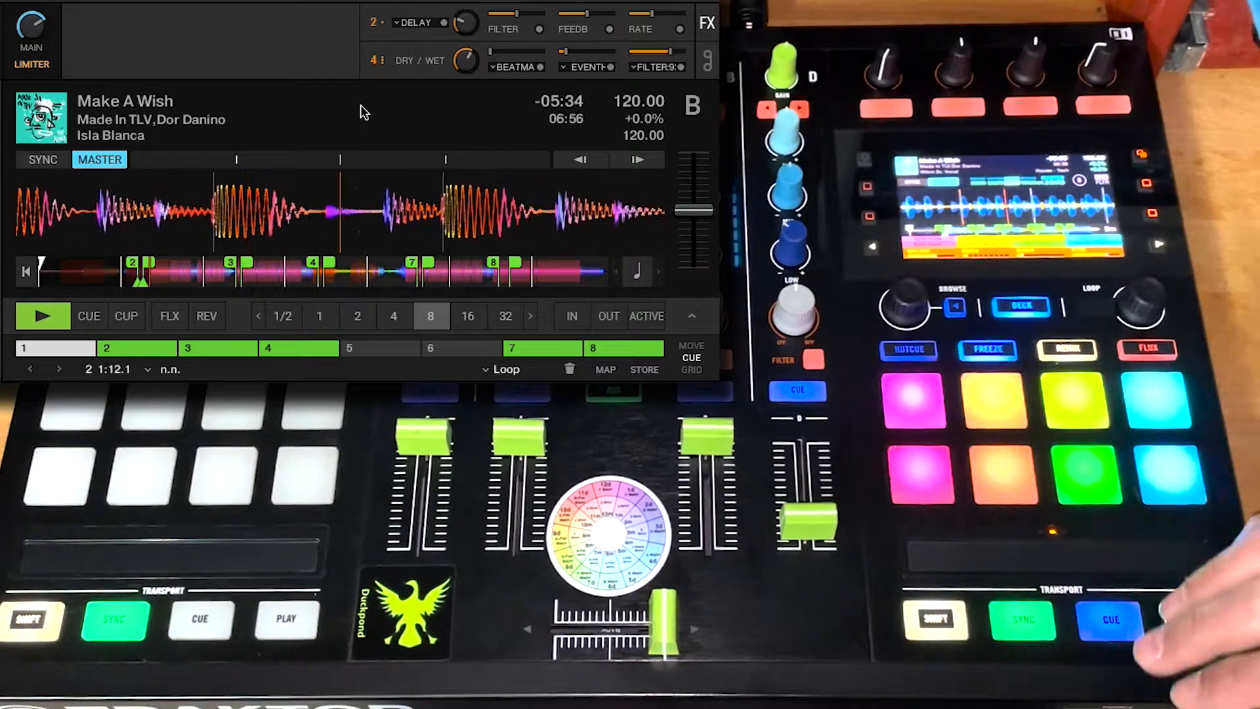
- Load the Gater three-effect group into FX unit 2 while Make A Wish plays on deck B
left_click(912, 401)
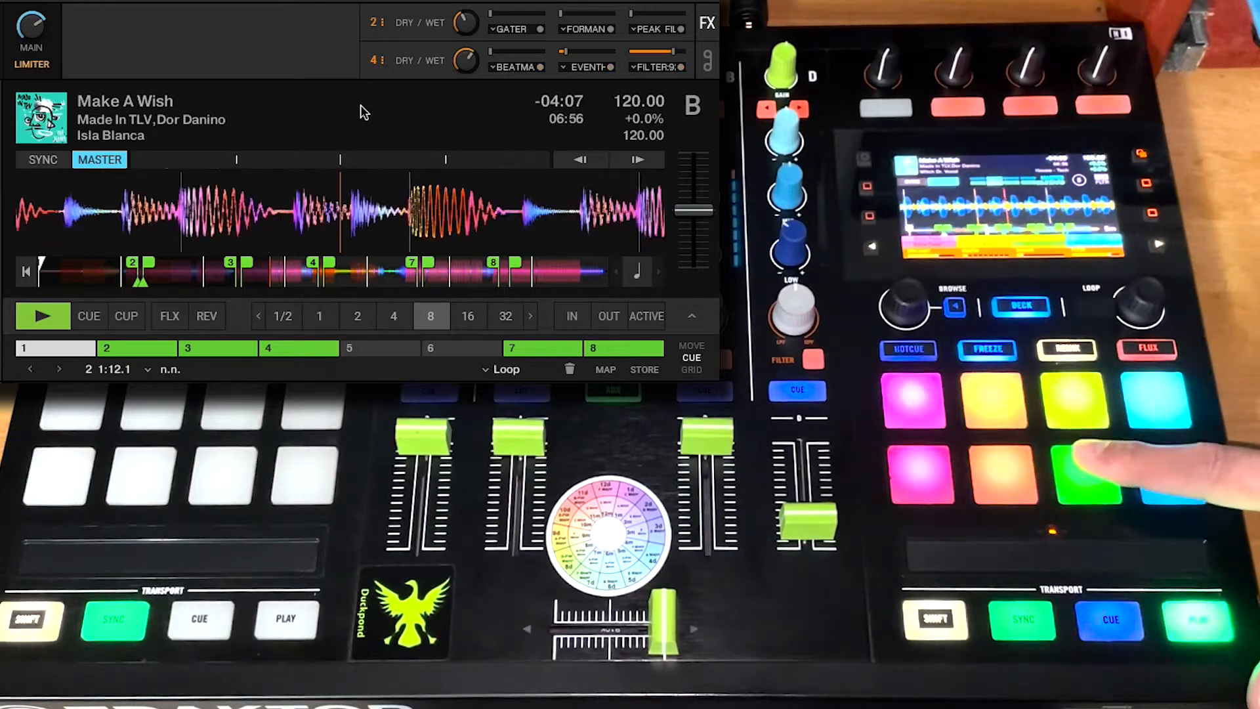
- Load new effect groups into the FX unit, ending with No Effect, Zzzurp and Strrretch
left_click(1076, 473)
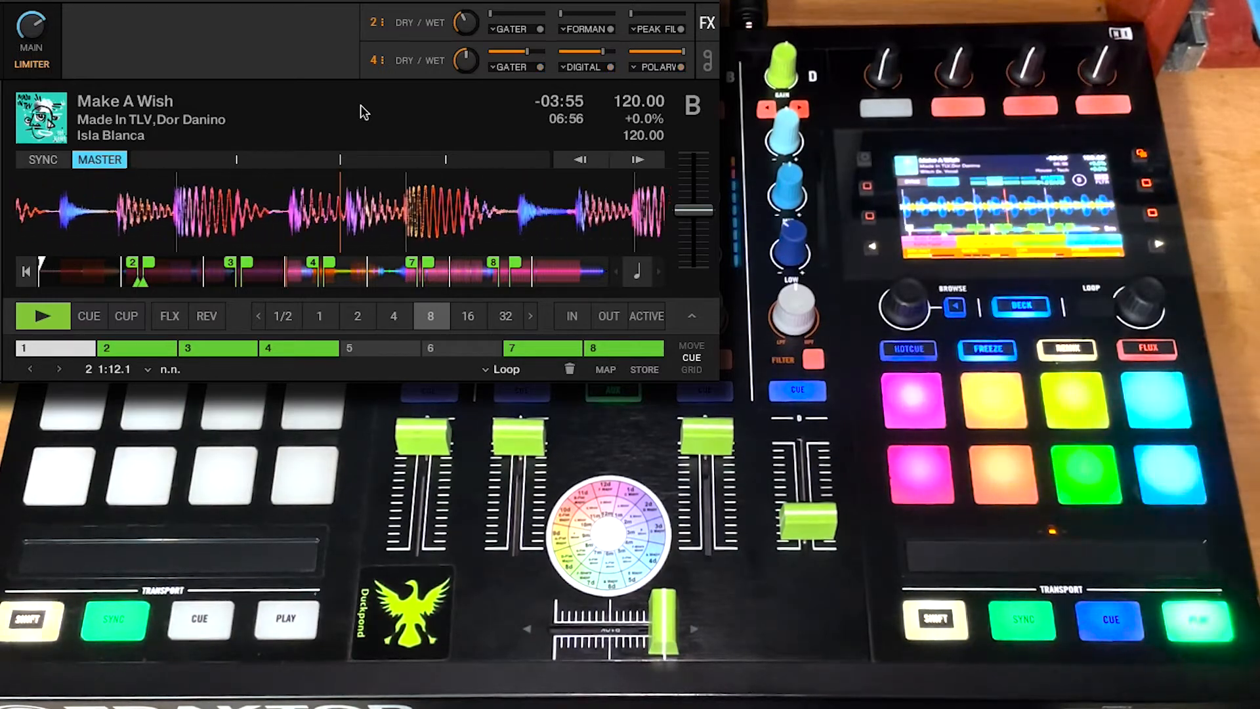
left_click(1181, 482)
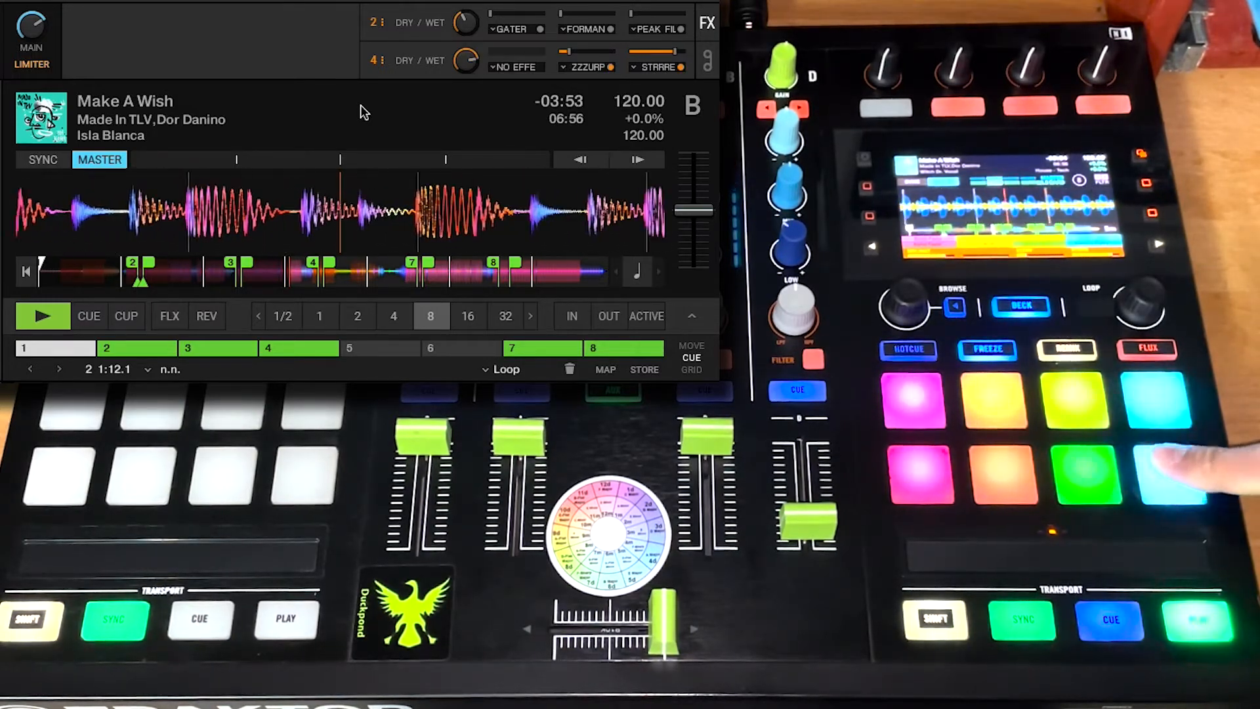